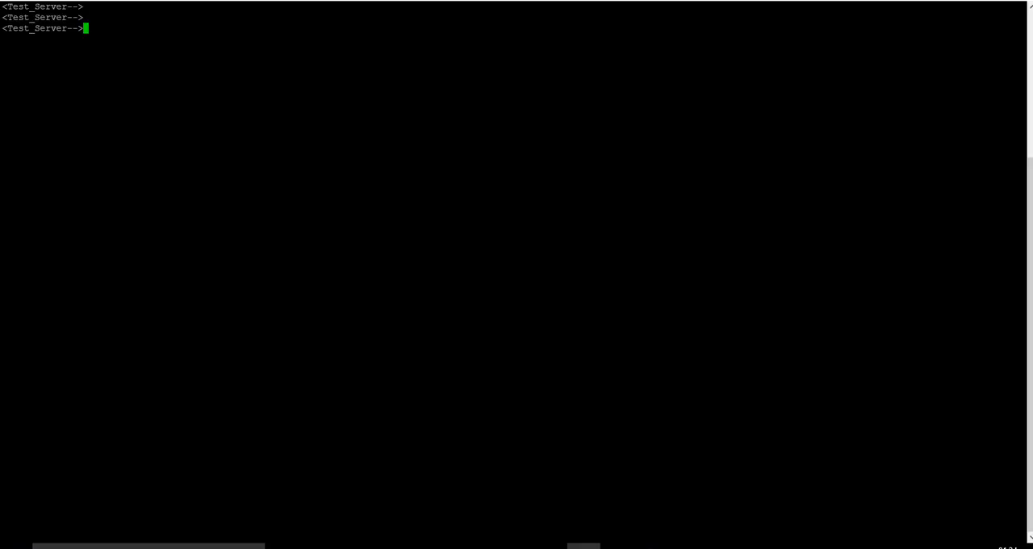
Step: List the downloader folder's contents in long format with ls -al
{"action": "type", "text": "ls -al"}
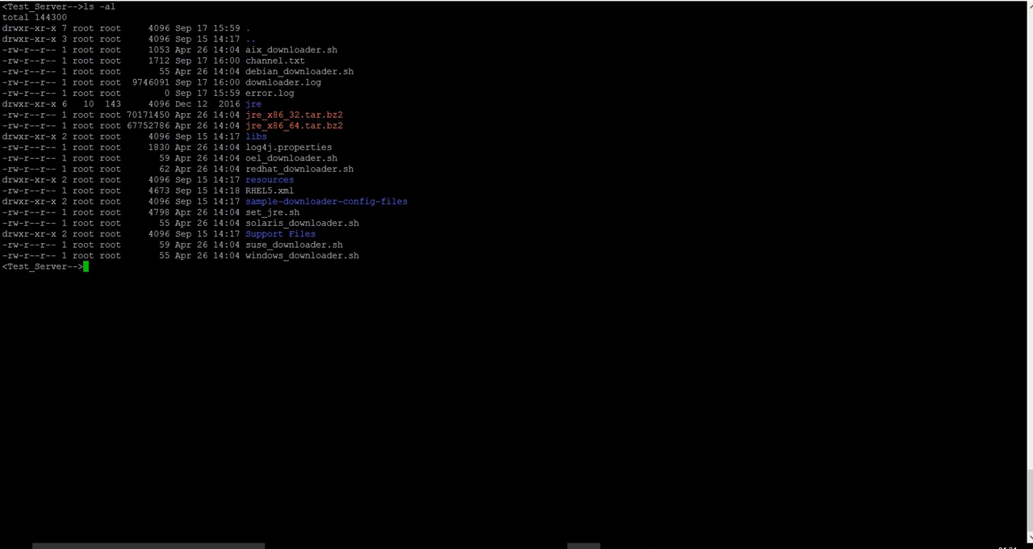
Step: Show redhat_downloader.sh's --help usage, including its channel-listing options
{"action": "double_click", "coordinate": [299, 169]}
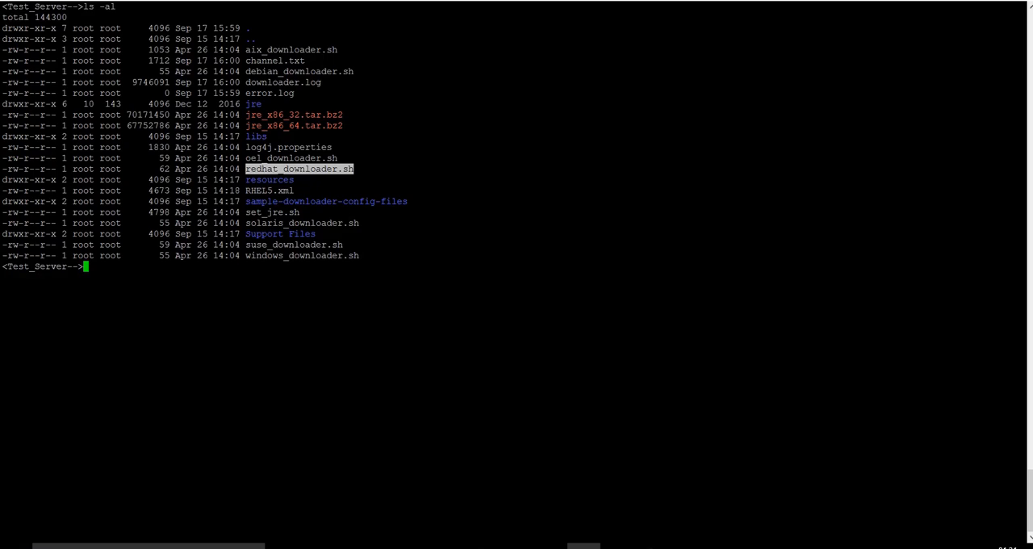
{"action": "type", "text": "sh redhat_downloader.sh"}
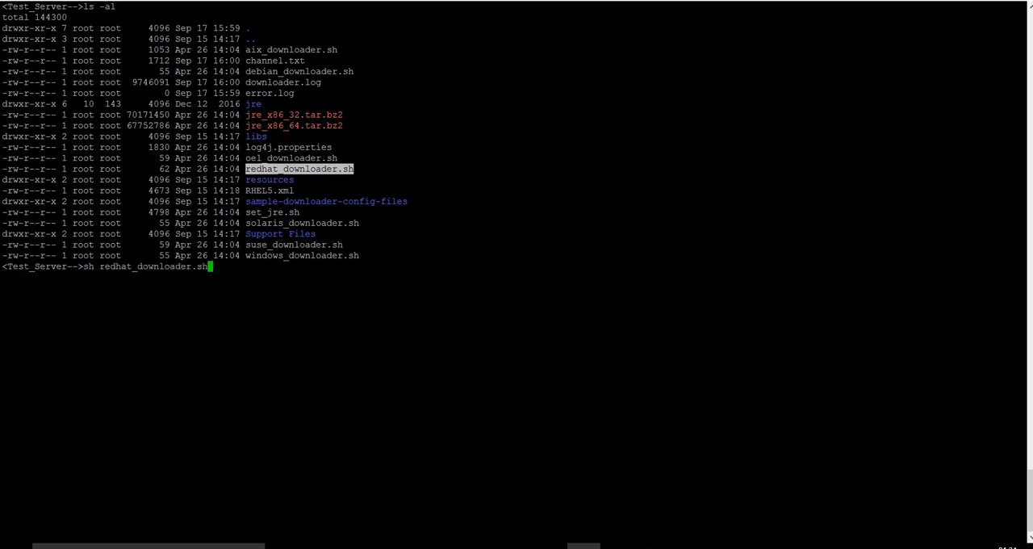
{"action": "type", "text": "--help"}
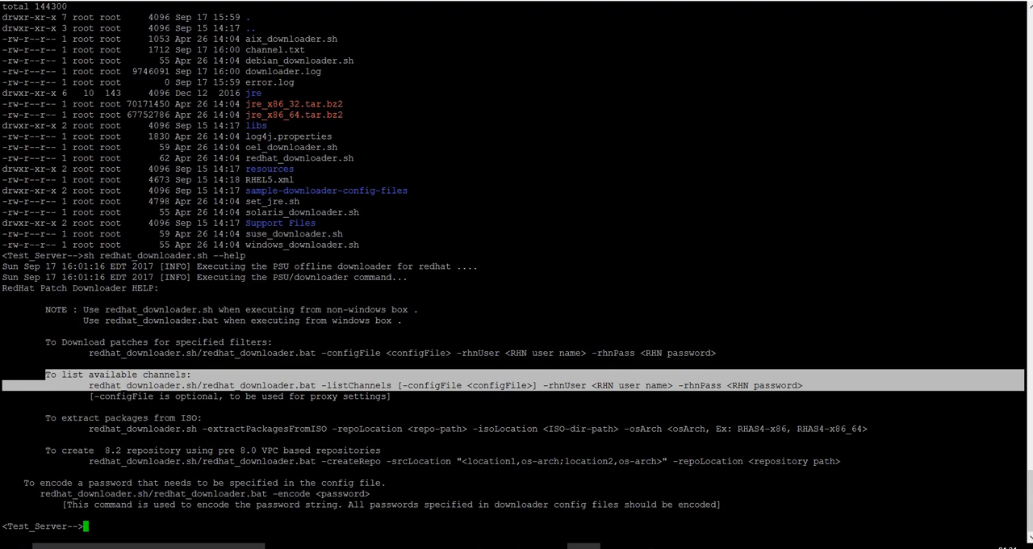
Step: Save the RHEL5.xml channel list from redhat_downloader.sh -listChannels into channel.txt
{"action": "type", "text": "sh redhat_downloader.sh -listChannels -configFile RHEL5.xml -rhnUser $USERNAME -rhnPass $PASSWORD"}
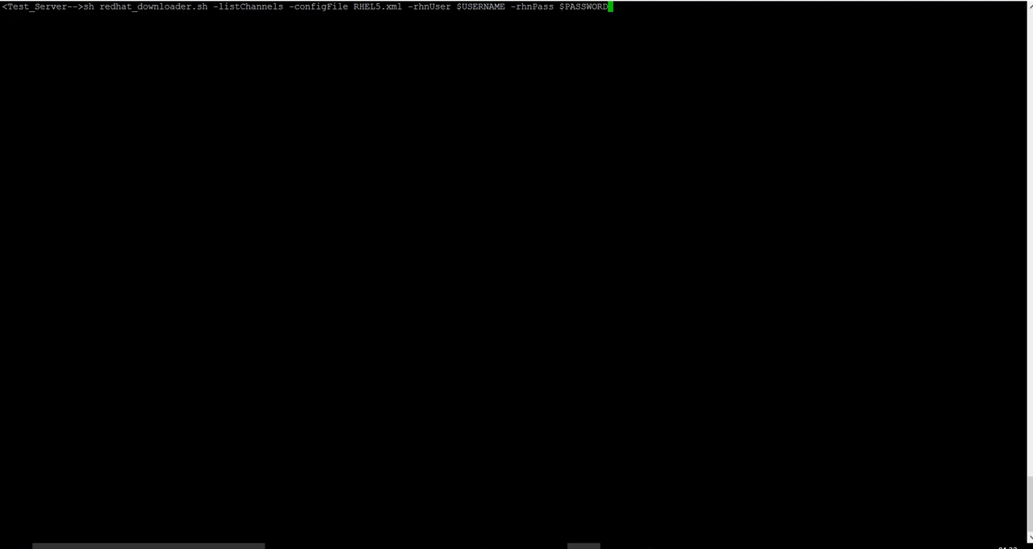
{"action": "type", "text": ">"}
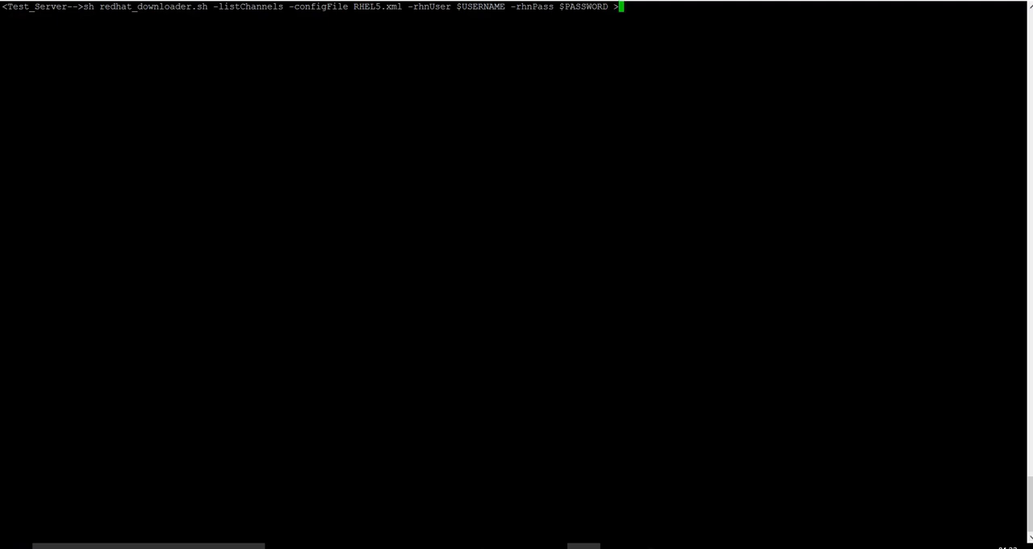
{"action": "type", "text": "channel.txt"}
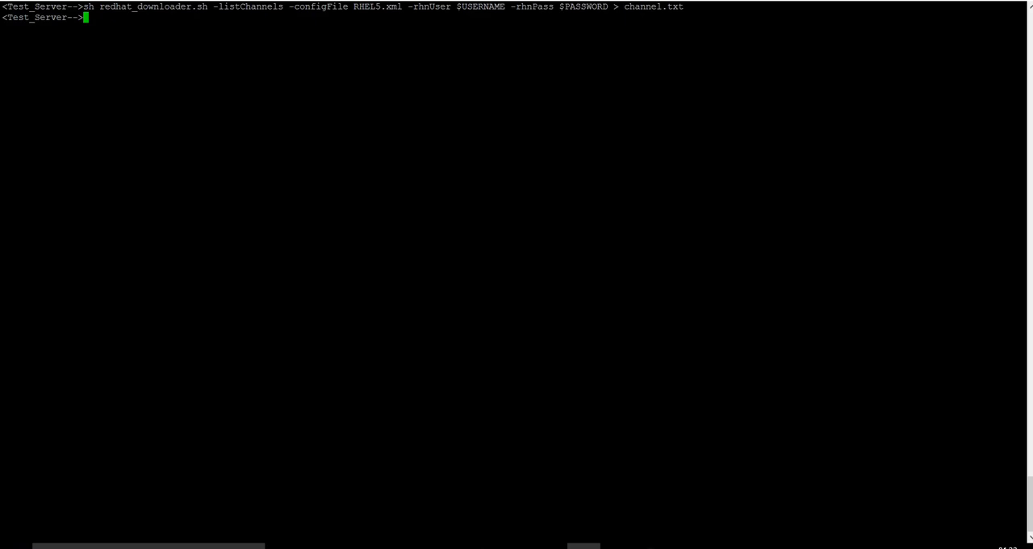
Step: Page through channel.txt with more, two pages forward, then return to the prompt
{"action": "double_click", "coordinate": [652, 6]}
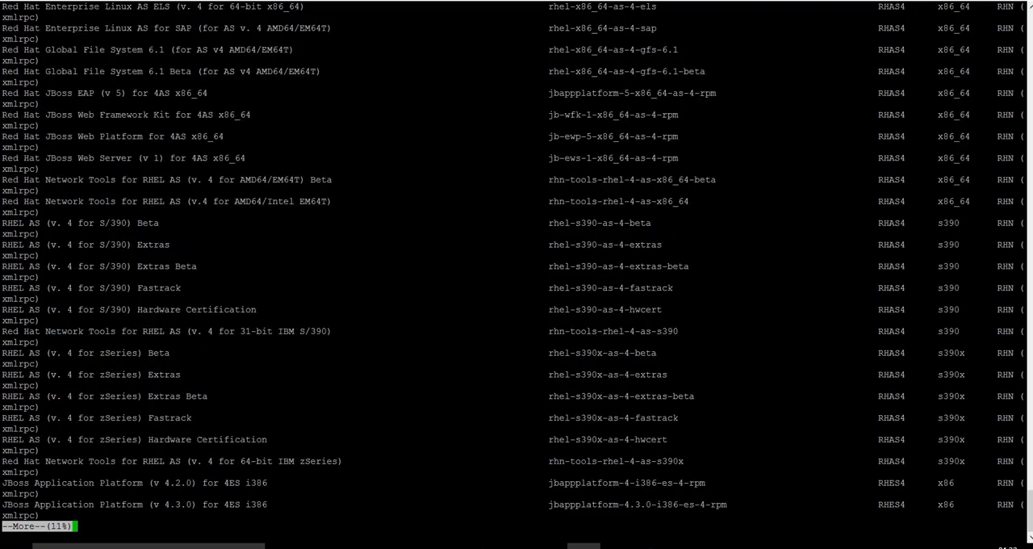
{"action": "key", "text": "space"}
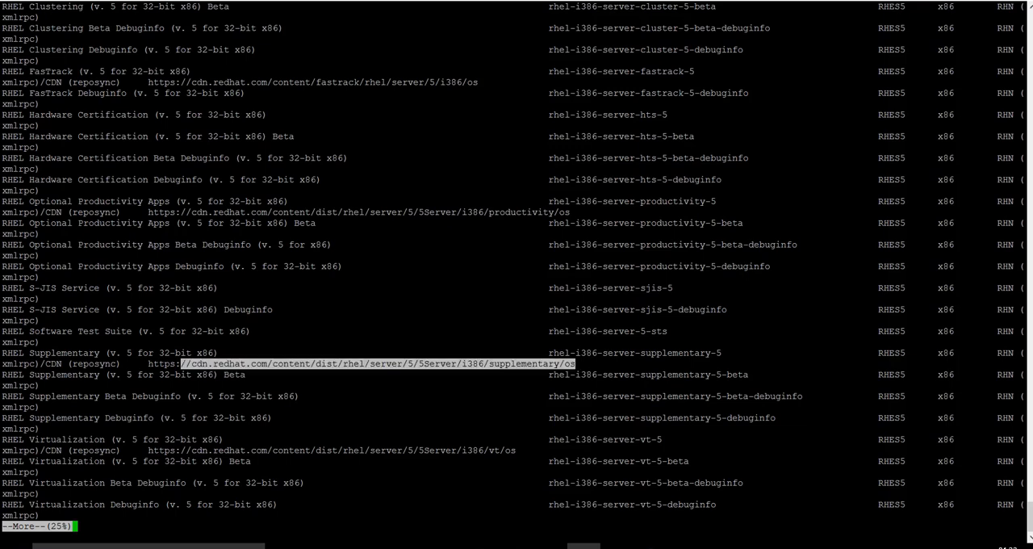
{"action": "key", "text": "space"}
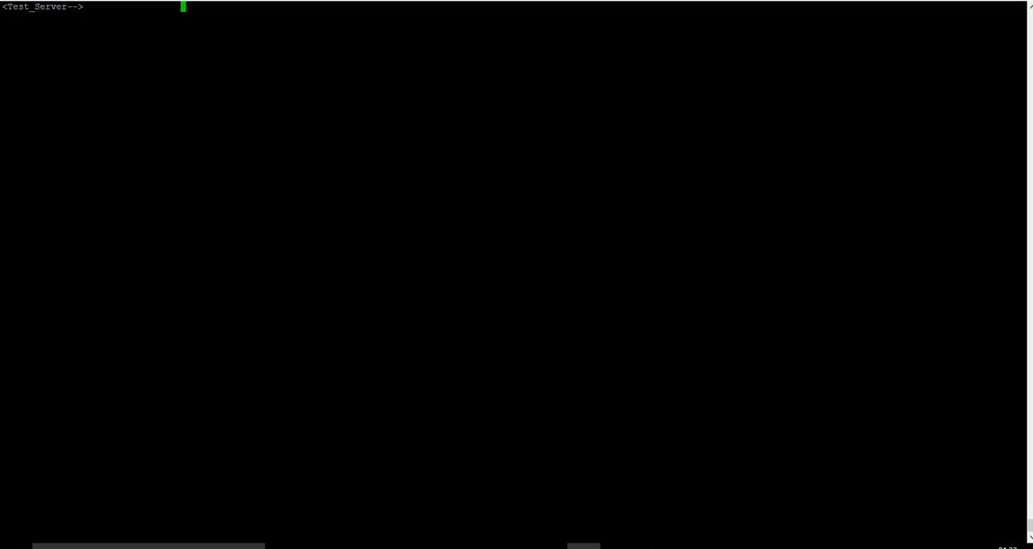
Step: Save rct cat-cert output for entitlement 3917770442817744530.pem into channel2.txt
{"action": "type", "text": "rct cat-cert /etc/pki/entitlement/3917770442817744530.pem>"}
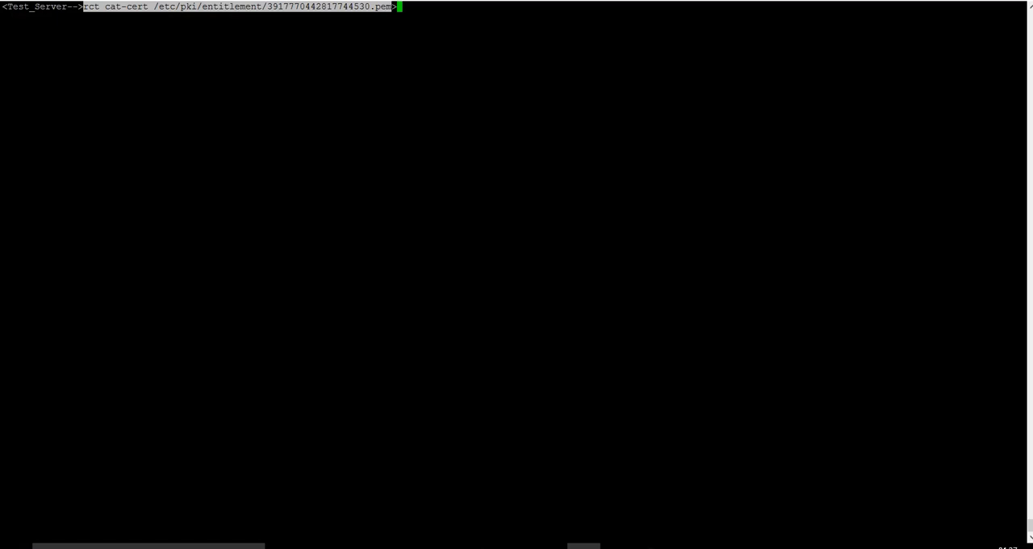
{"action": "type", "text": "channel"}
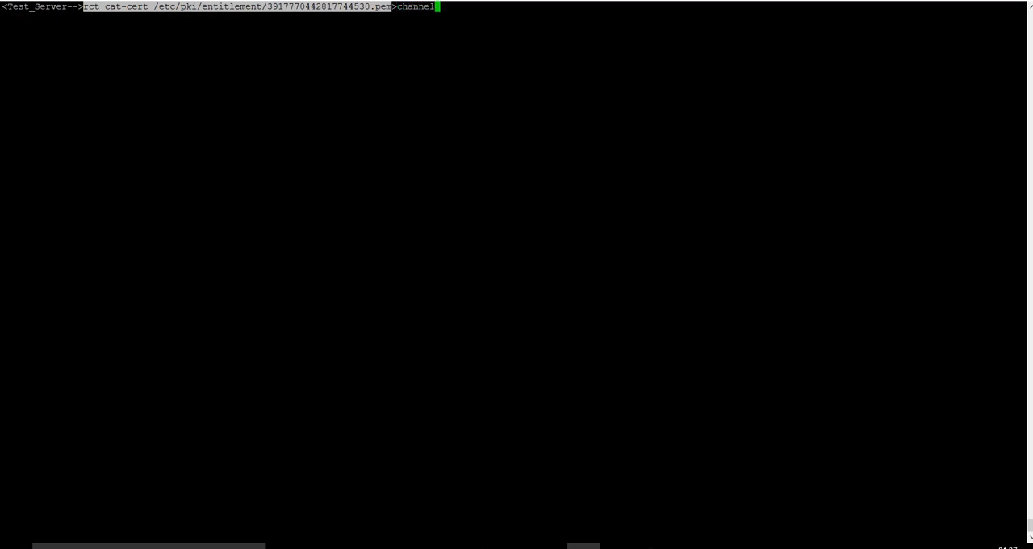
{"action": "type", "text": "2.txt"}
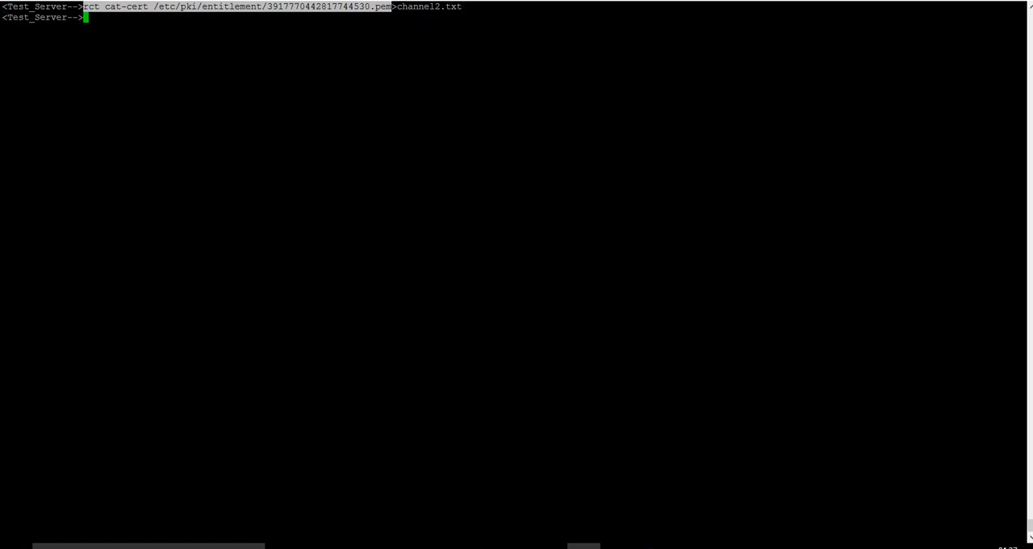
{"action": "type", "text": "more channel2.txt"}
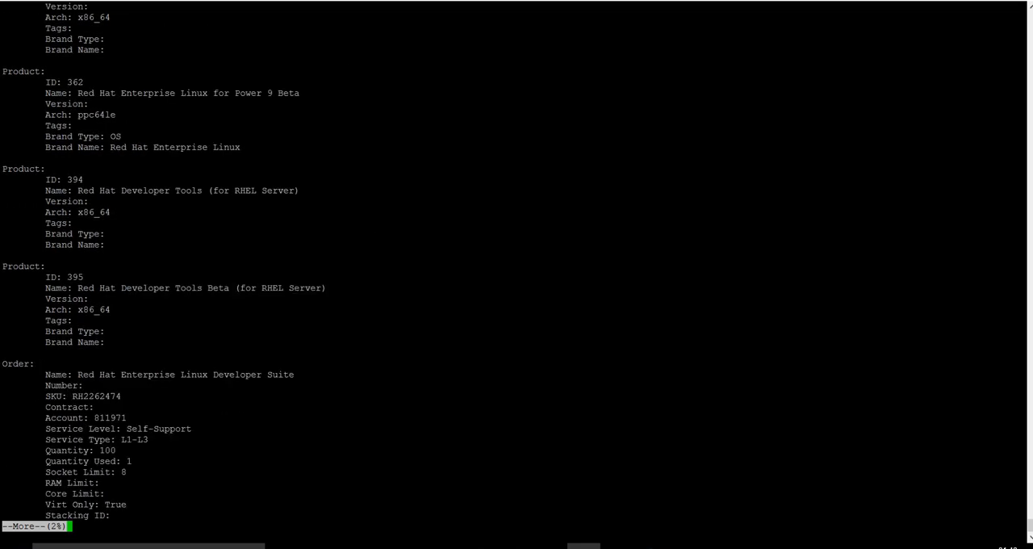
Step: Advance channel2.txt to the next page of certificate details
{"action": "key", "text": "space"}
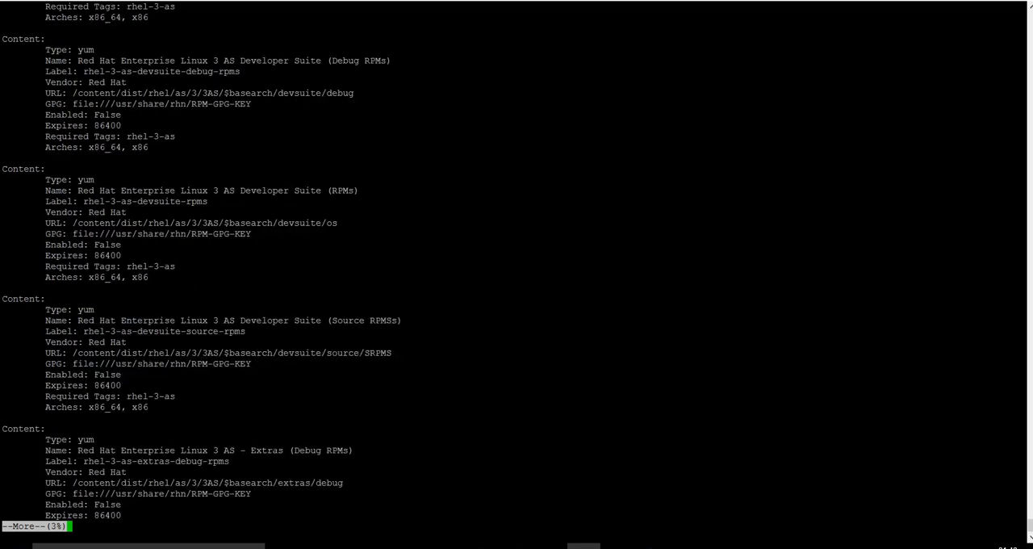